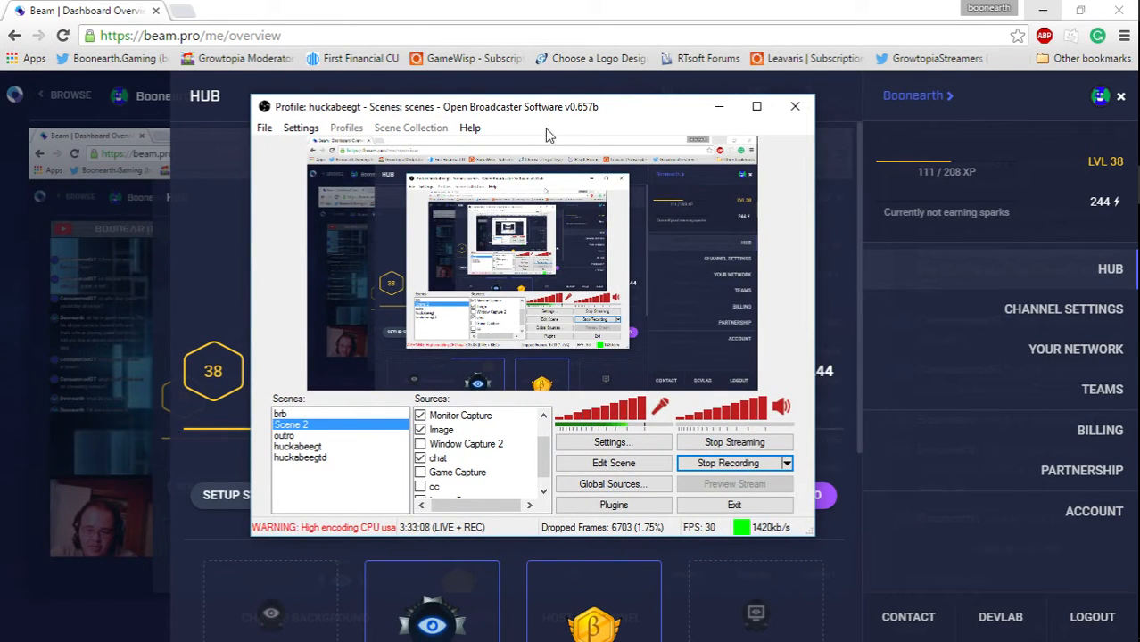
# Reposition the OBS main window further left and open its Settings menu
pyautogui.moveTo(547, 106); pyautogui.dragTo(569, 111)
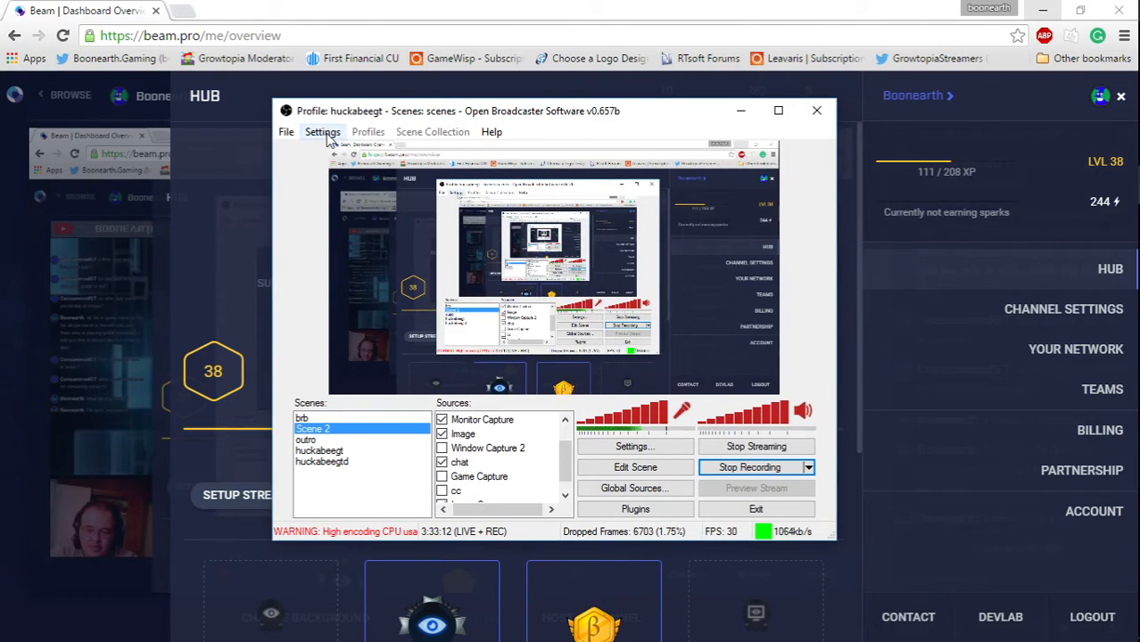
pyautogui.click(322, 131)
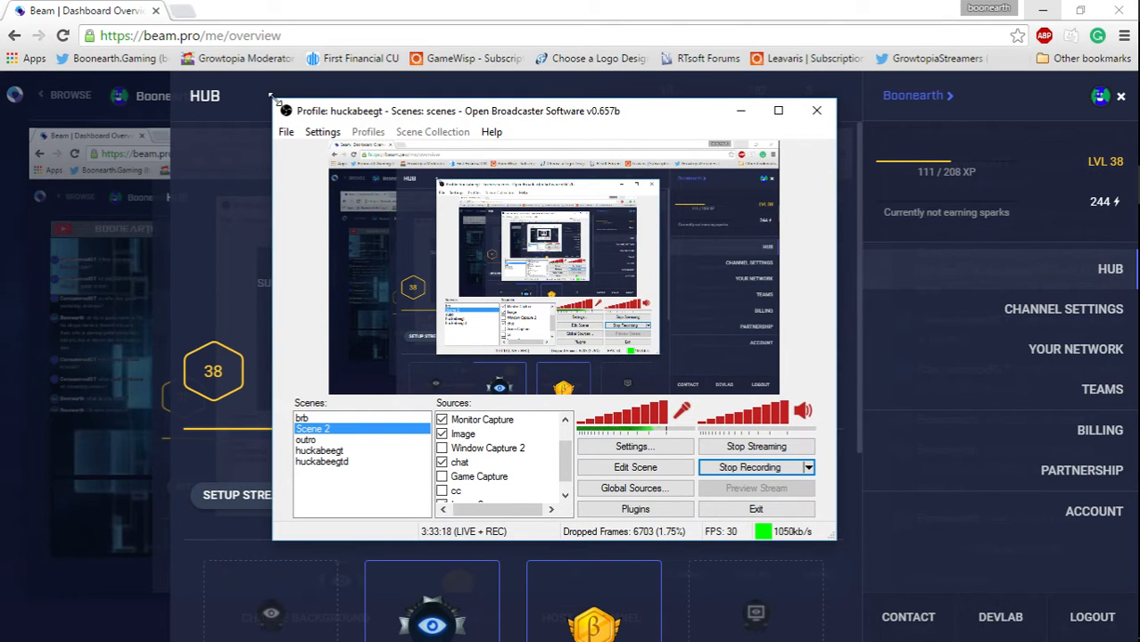
pyautogui.moveTo(459, 111); pyautogui.dragTo(339, 67)
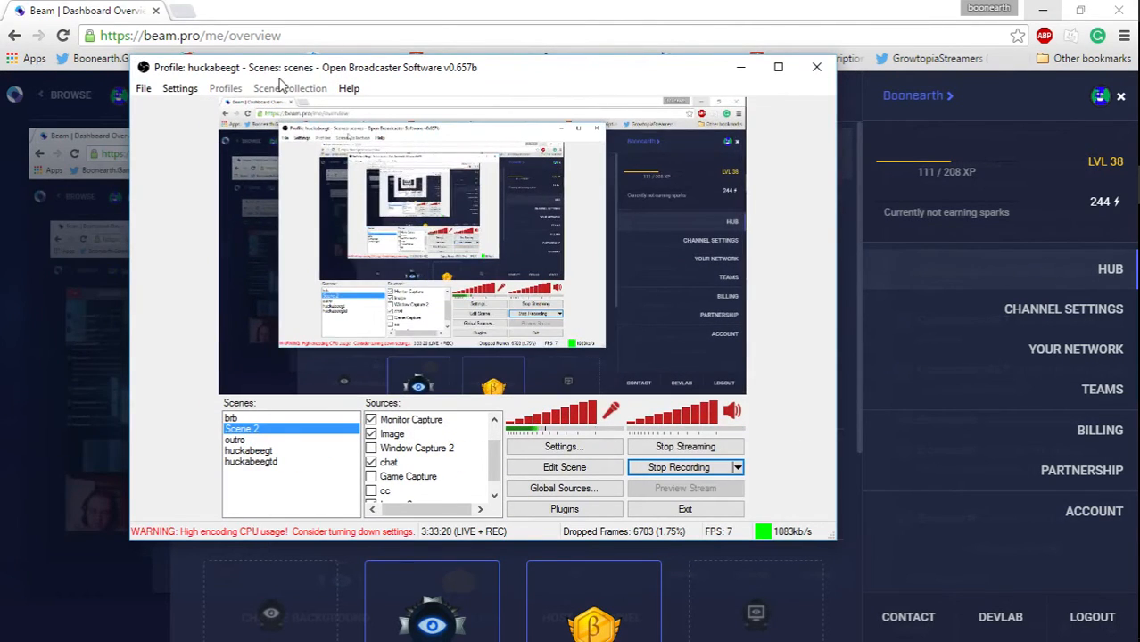
pyautogui.click(179, 87)
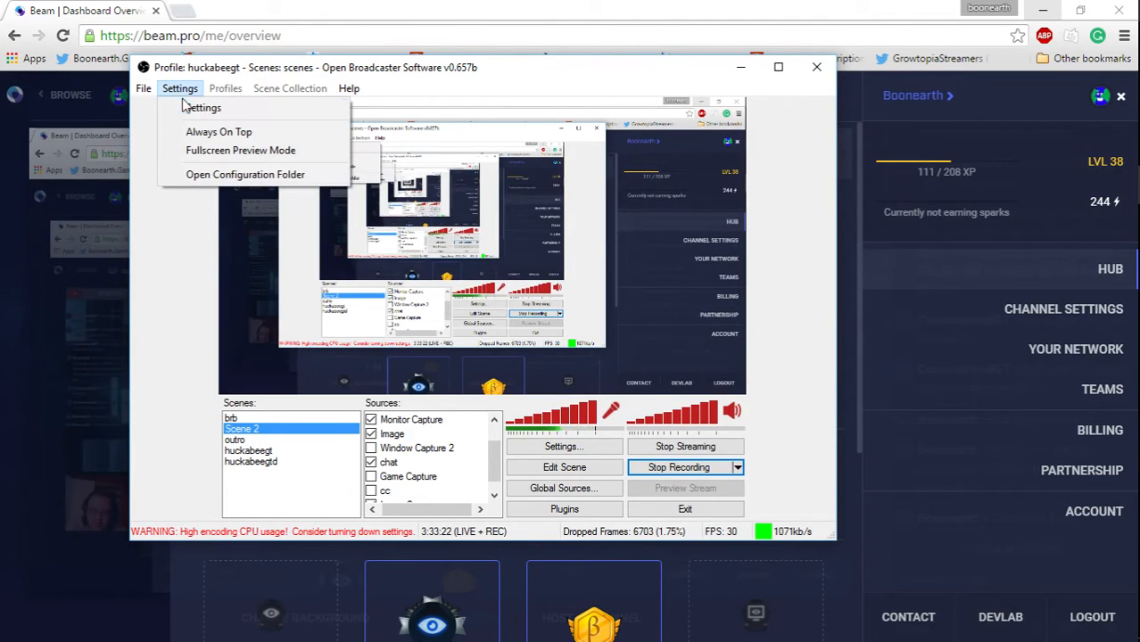
# In Broadcast Settings, keep the streaming service on Custom with the Beam ingest URL
pyautogui.click(202, 107)
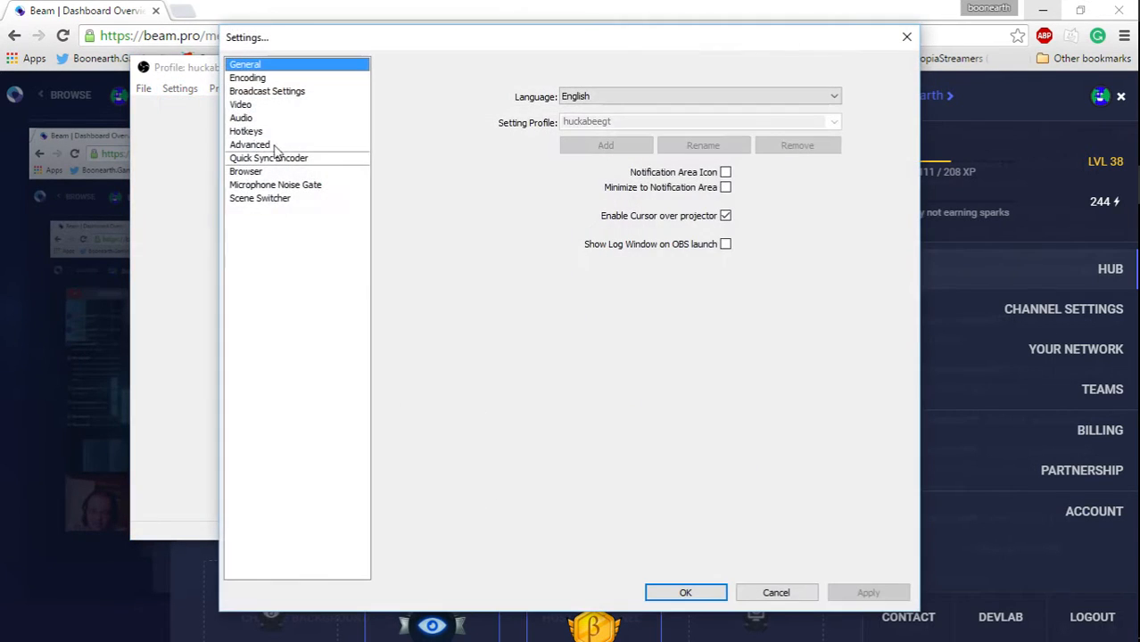
pyautogui.moveTo(259, 101)
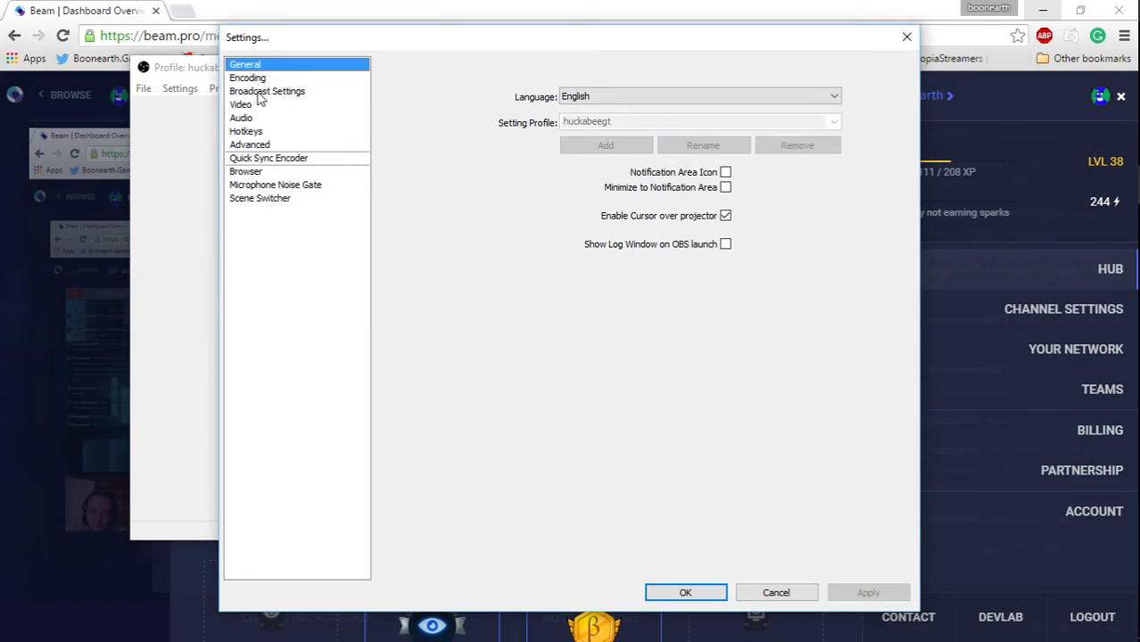
pyautogui.click(267, 90)
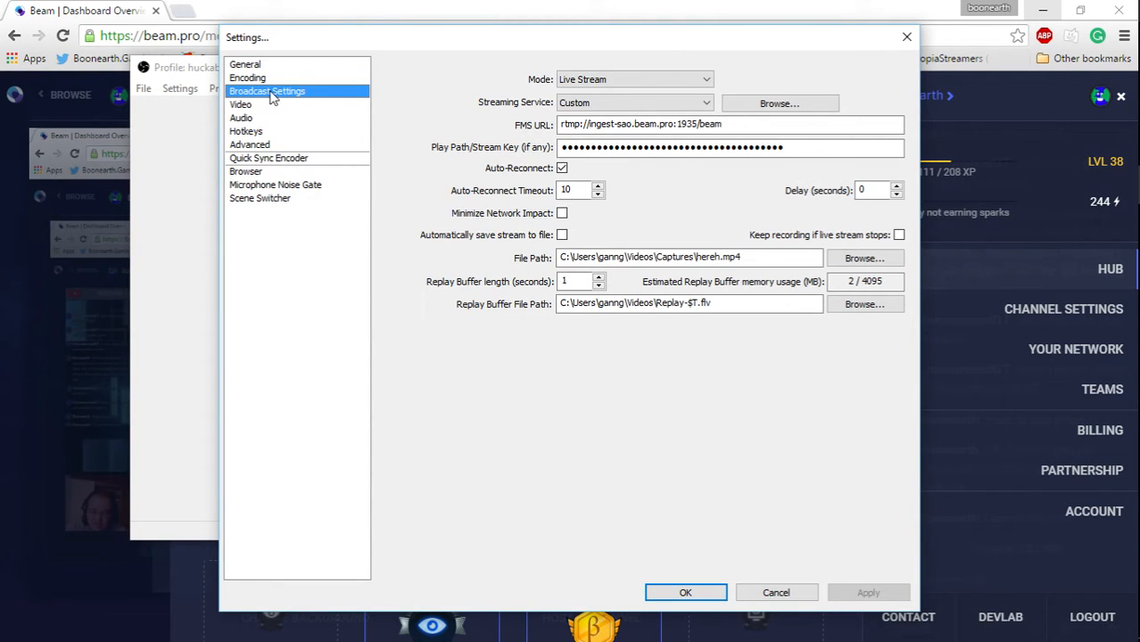
pyautogui.moveTo(281, 100)
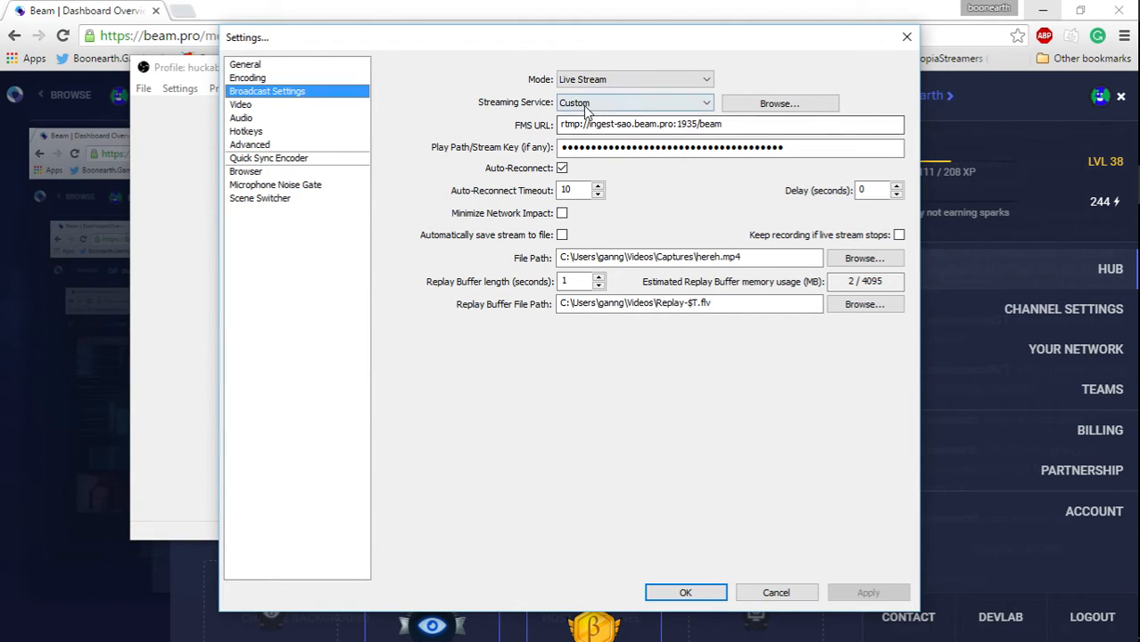
pyautogui.click(634, 103)
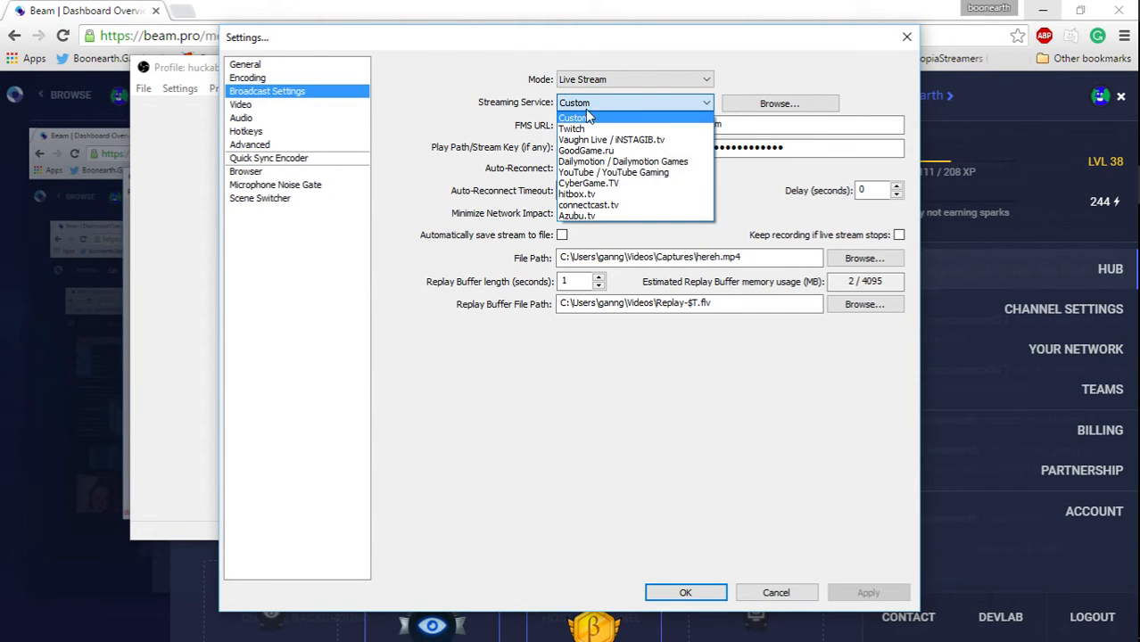
pyautogui.moveTo(601, 150)
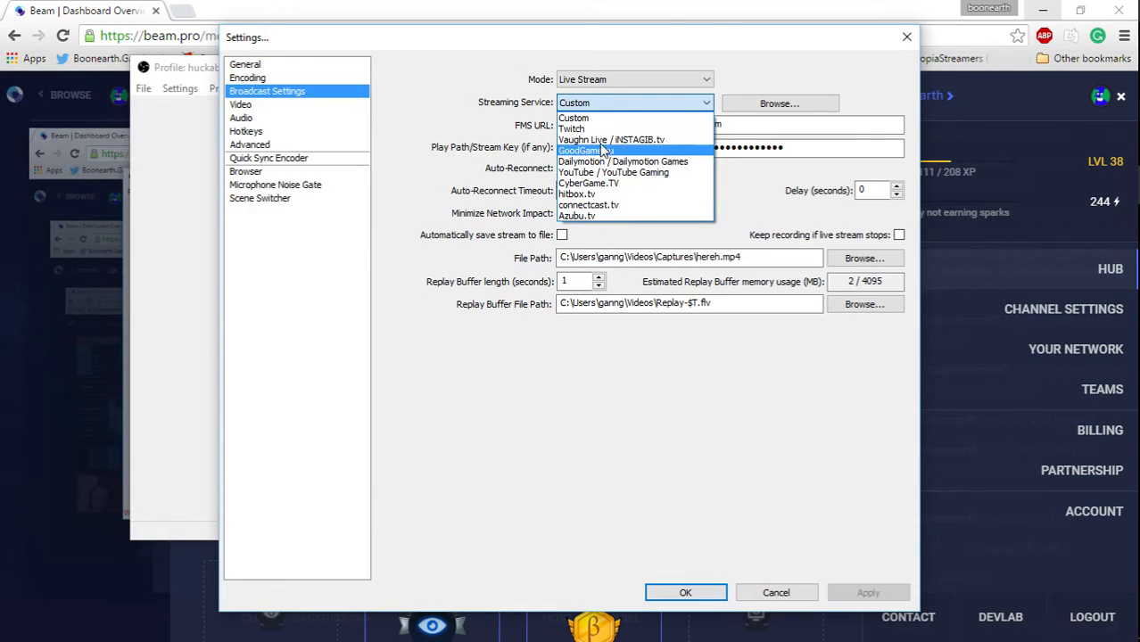
pyautogui.click(573, 117)
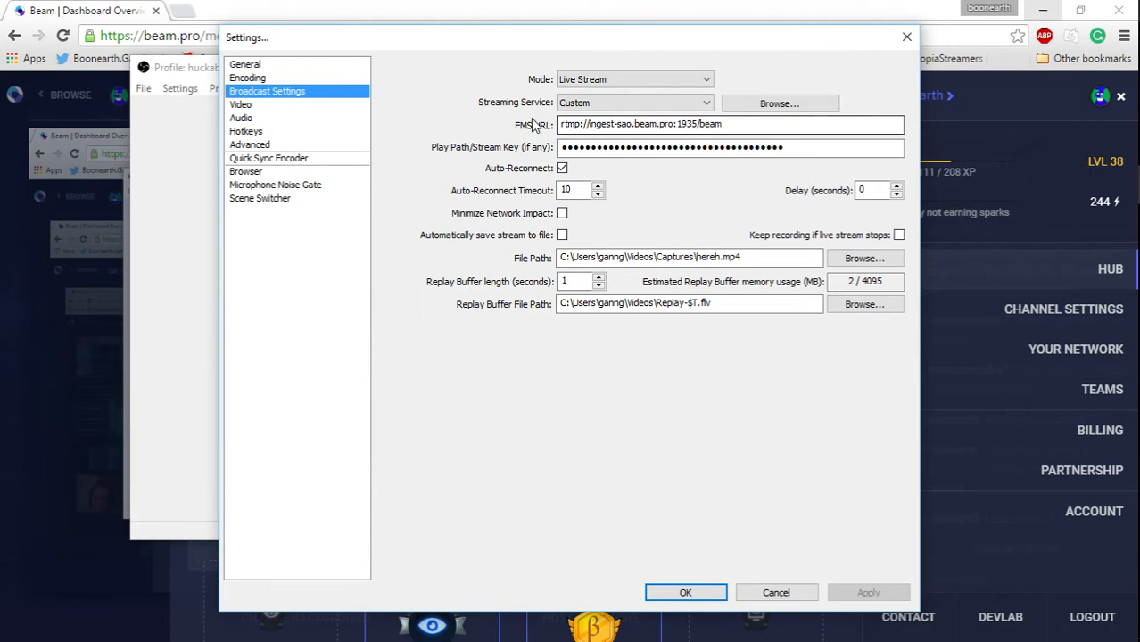
pyautogui.moveTo(549, 134)
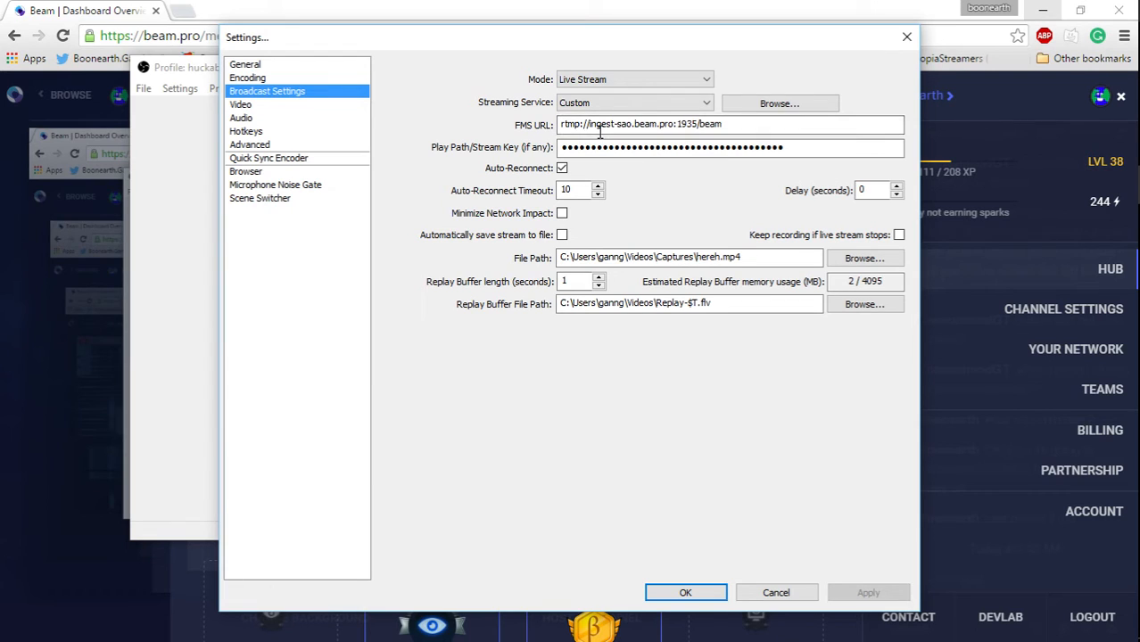
pyautogui.moveTo(618, 141)
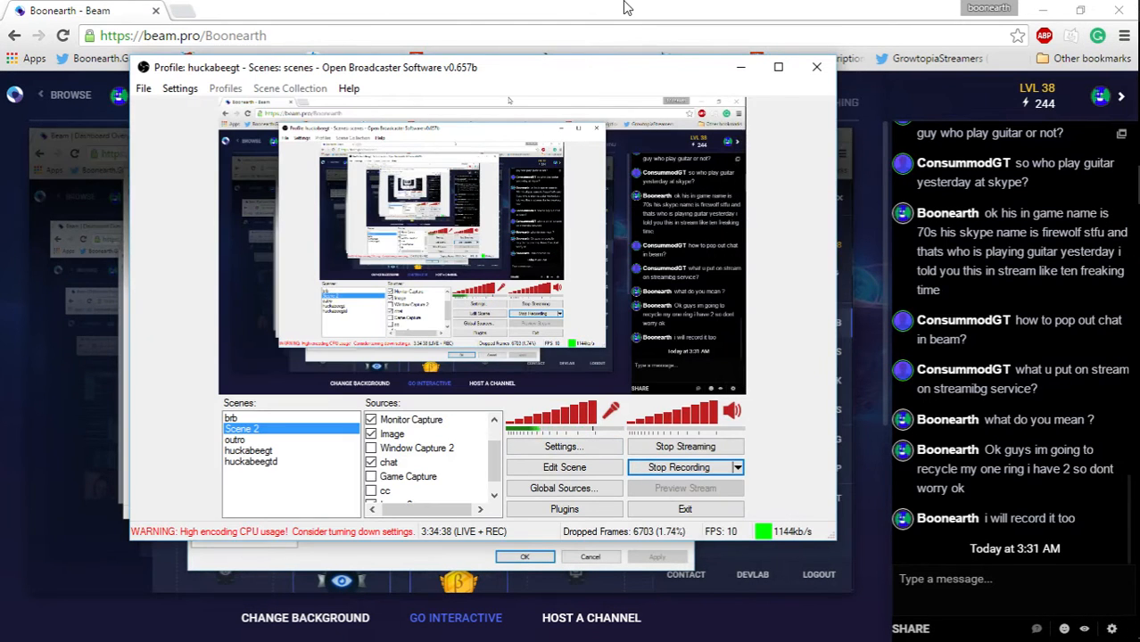
# Open the Beam Hub overview from the account side panel on beam.pro
pyautogui.click(564, 446)
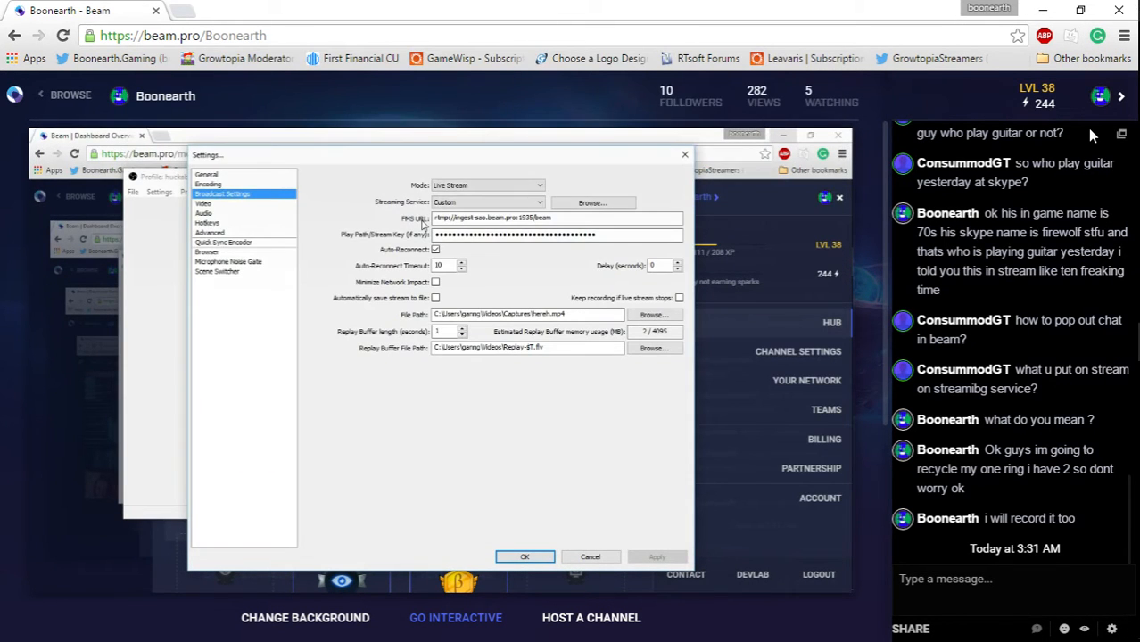
pyautogui.click(1100, 95)
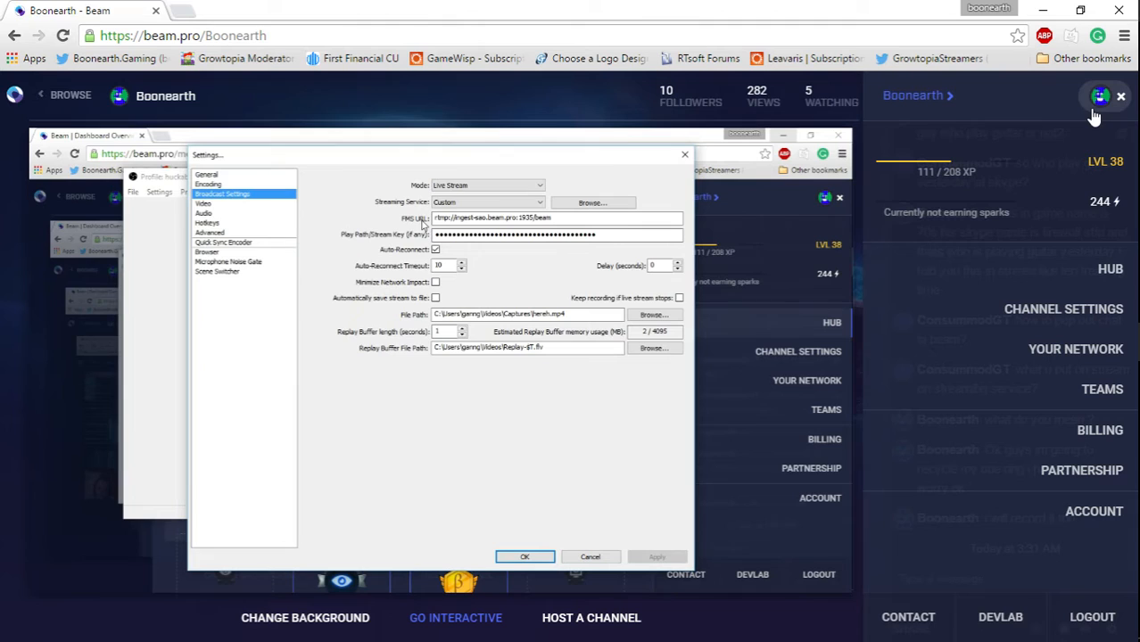
pyautogui.moveTo(1072, 262)
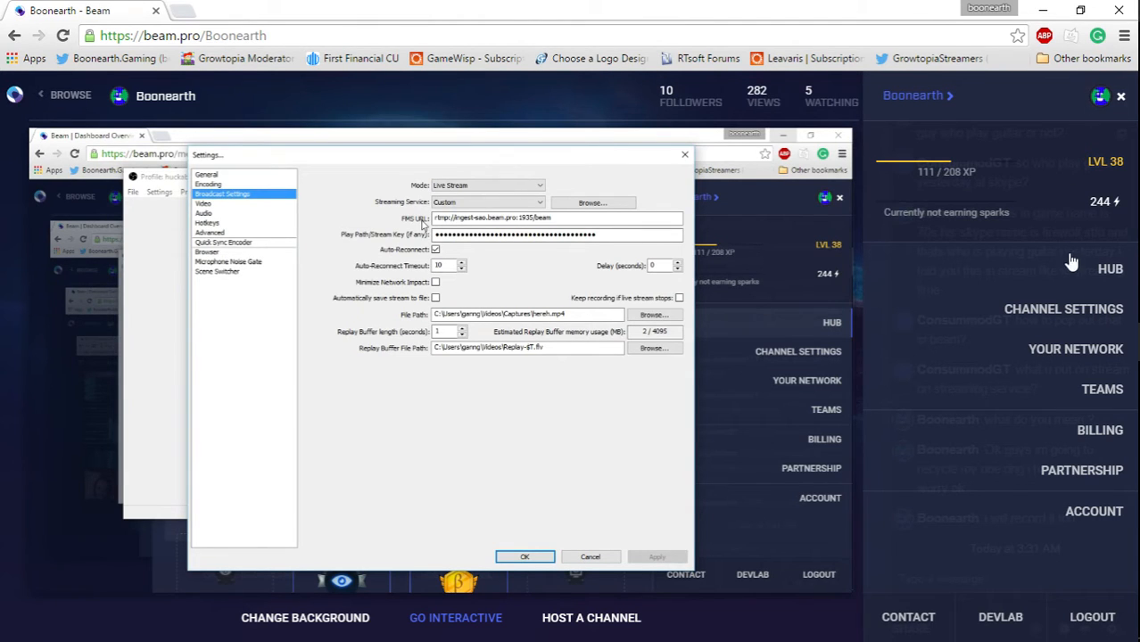
pyautogui.moveTo(1111, 270)
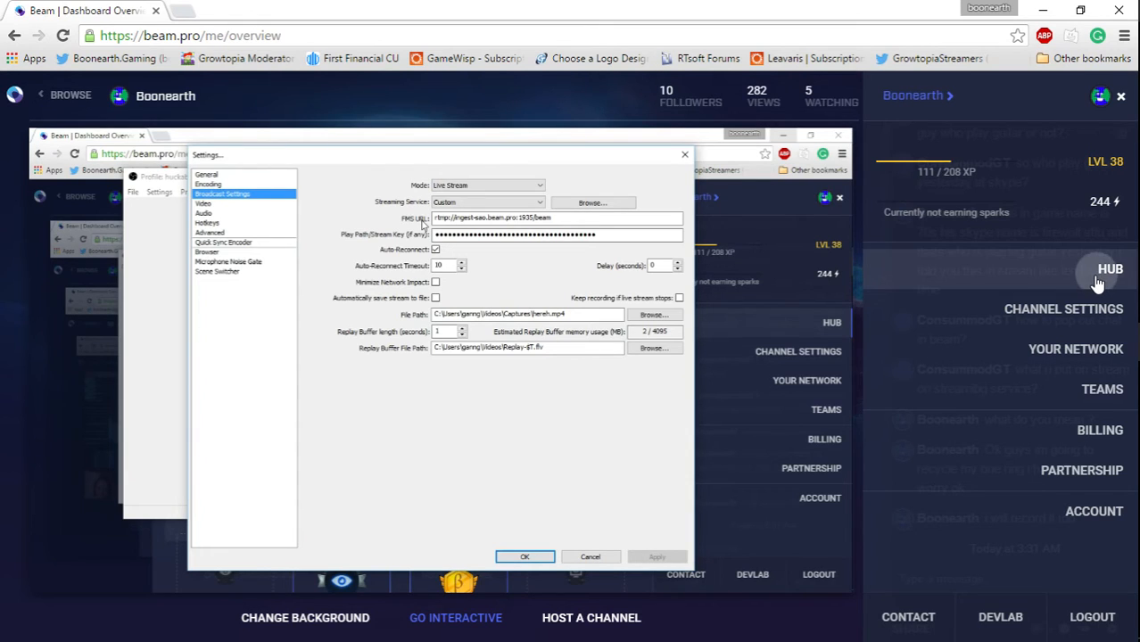
pyautogui.click(1111, 268)
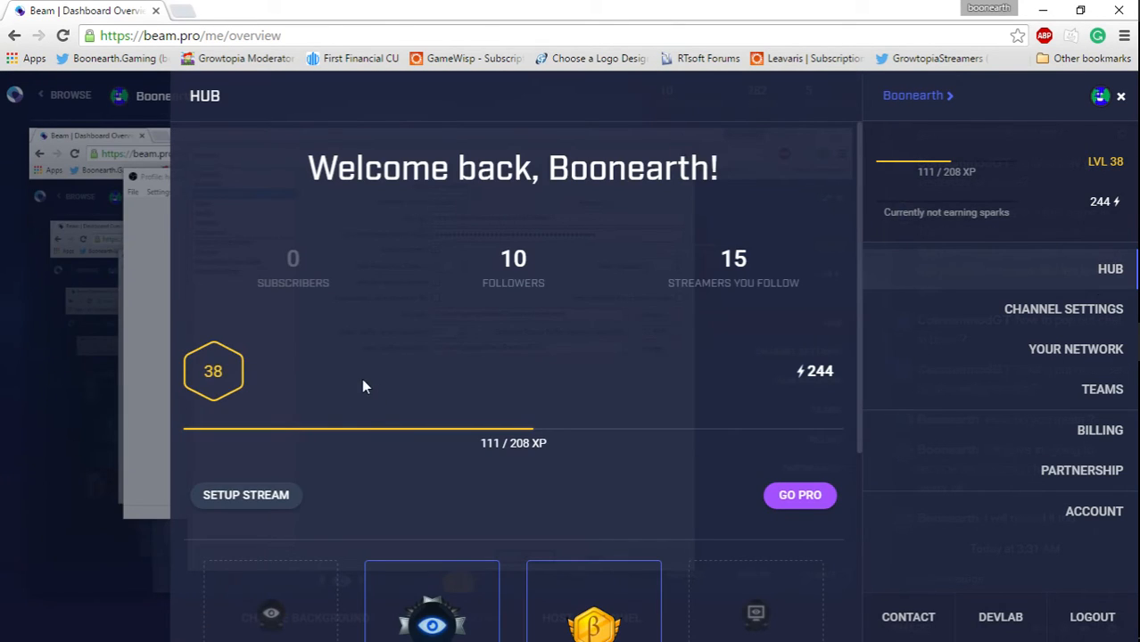
pyautogui.moveTo(422, 275)
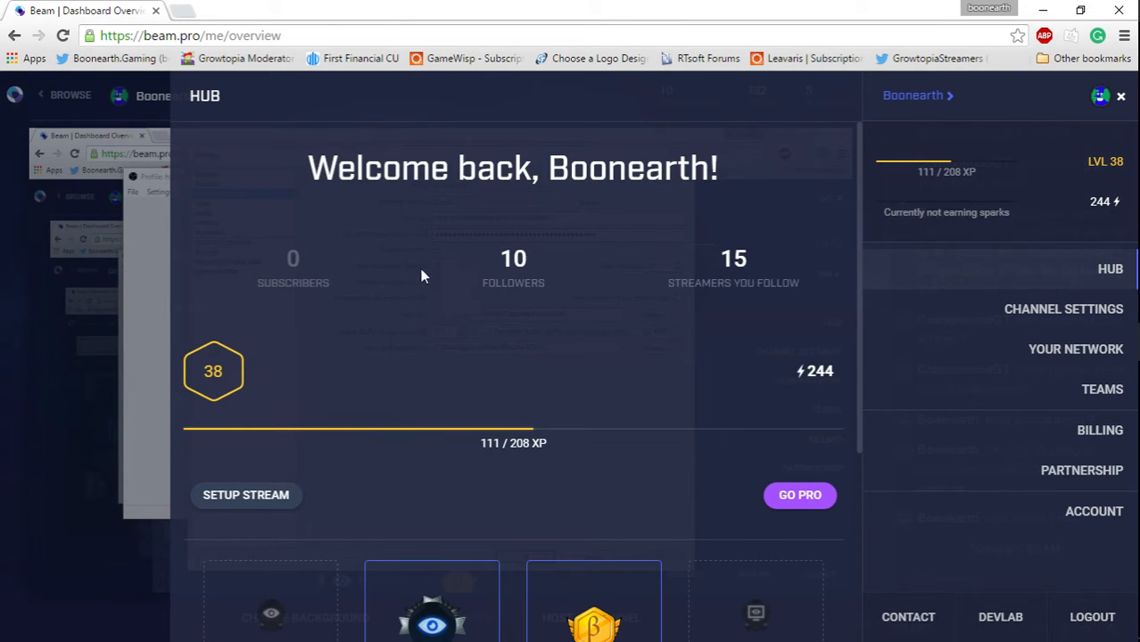
pyautogui.moveTo(633, 295)
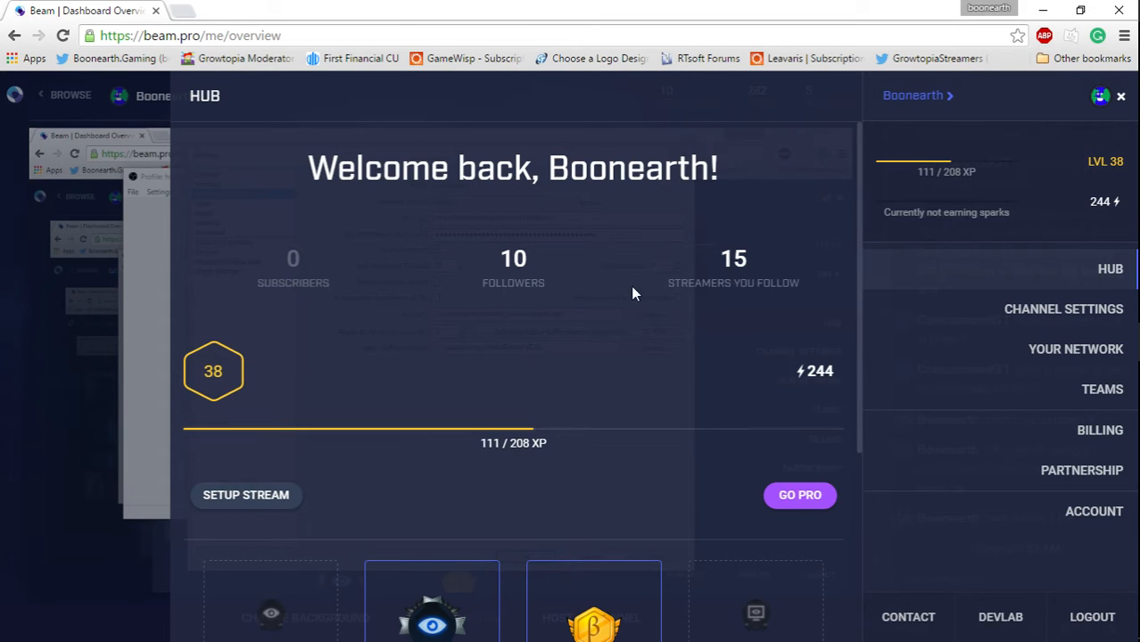
pyautogui.moveTo(234, 391)
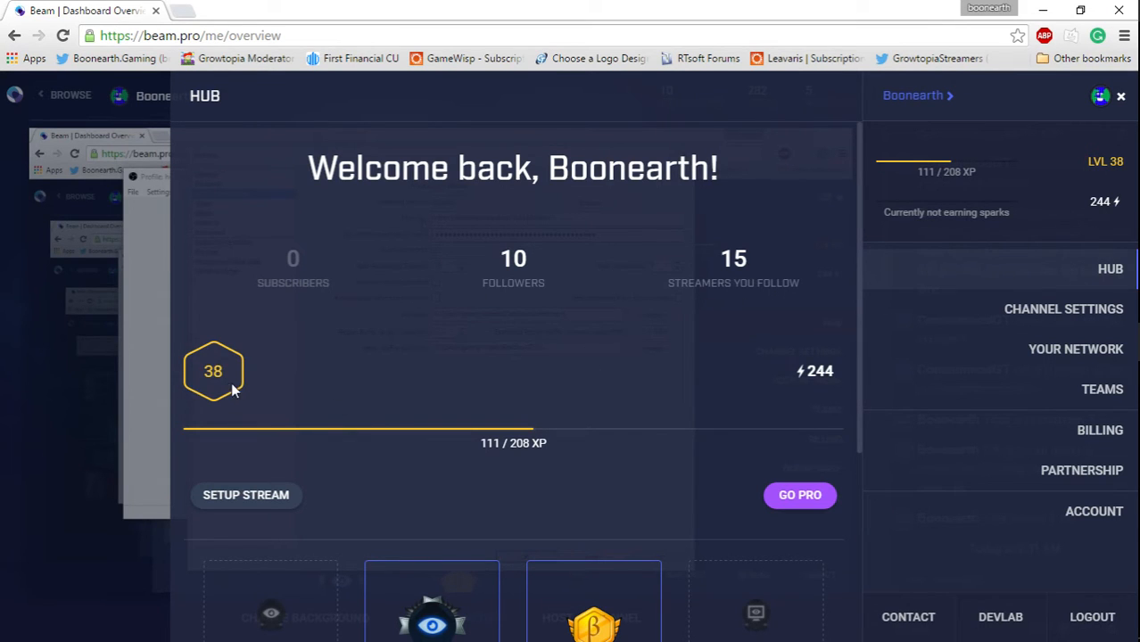
pyautogui.moveTo(544, 443)
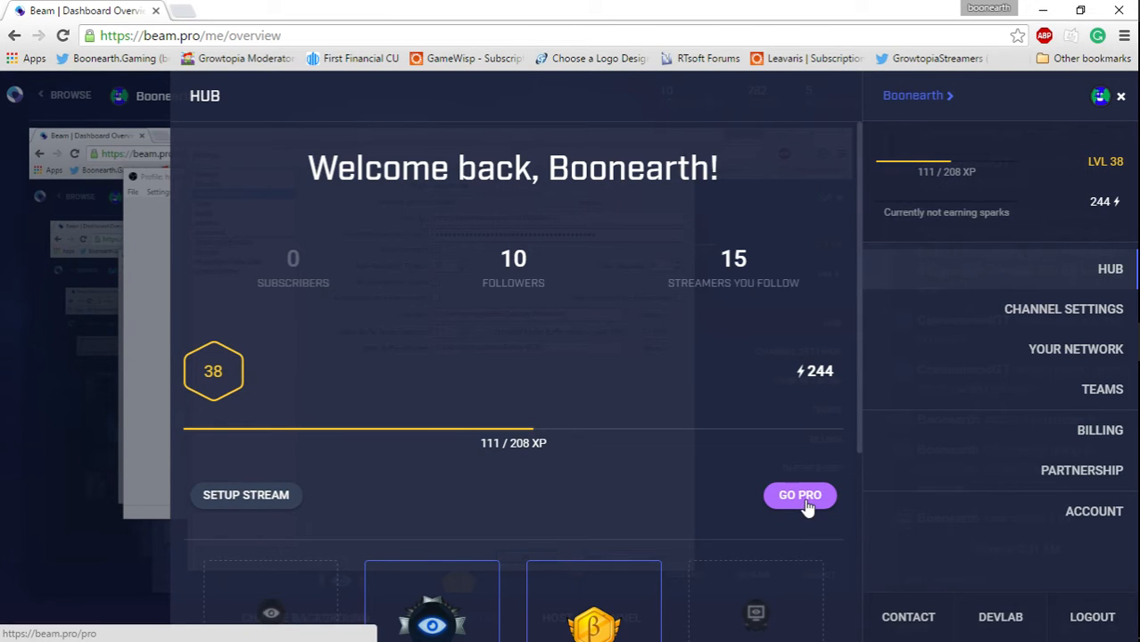
pyautogui.moveTo(259, 508)
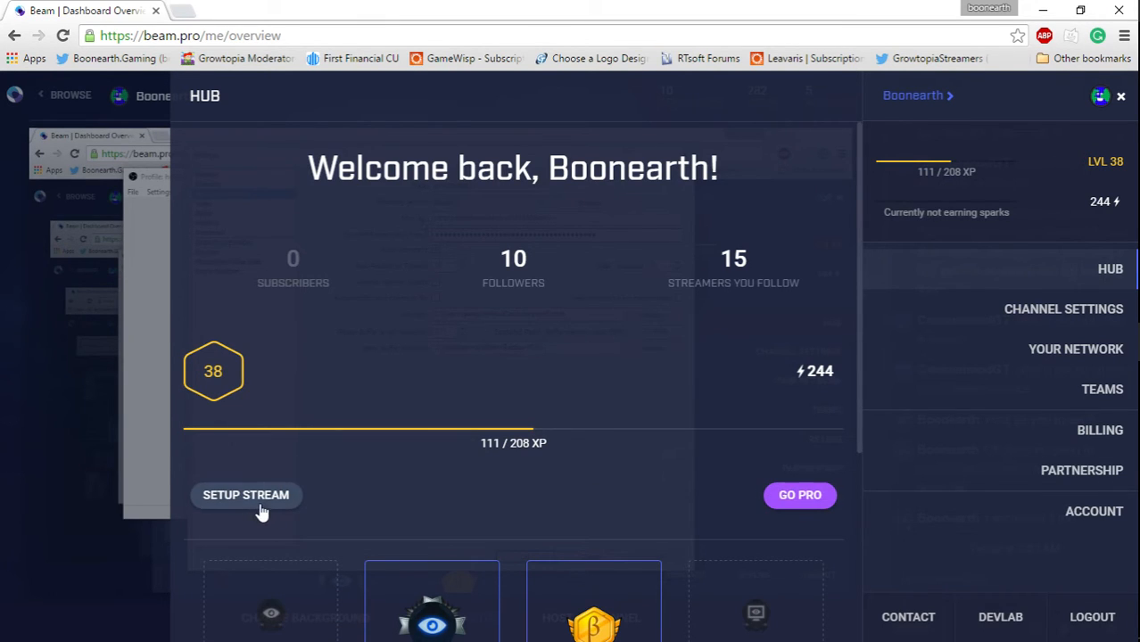
pyautogui.moveTo(293, 508)
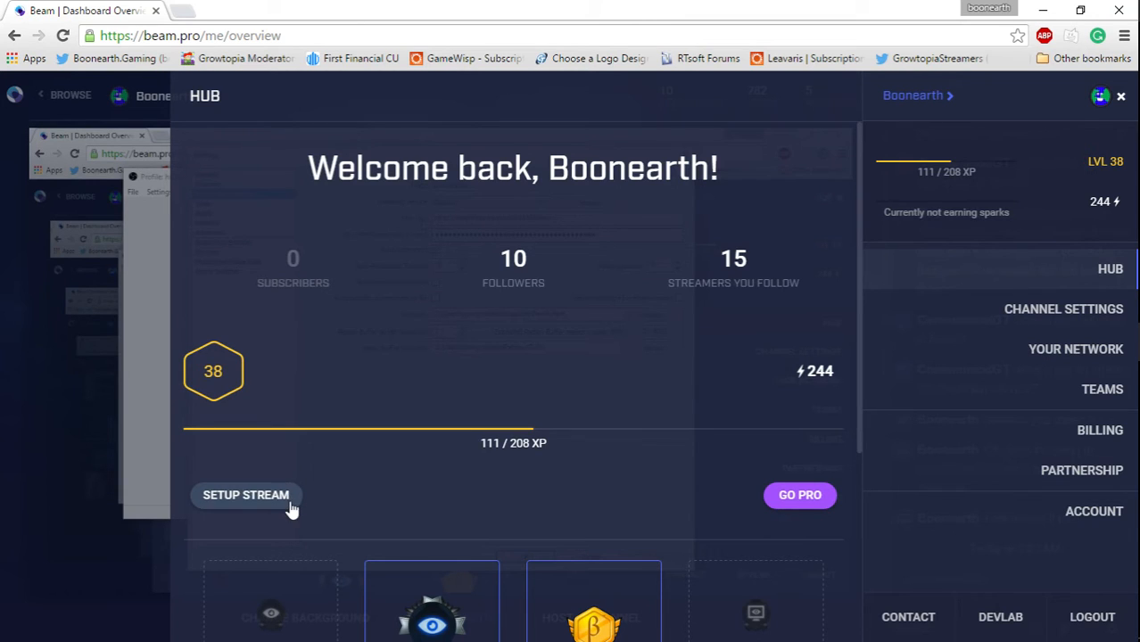
pyautogui.moveTo(414, 448)
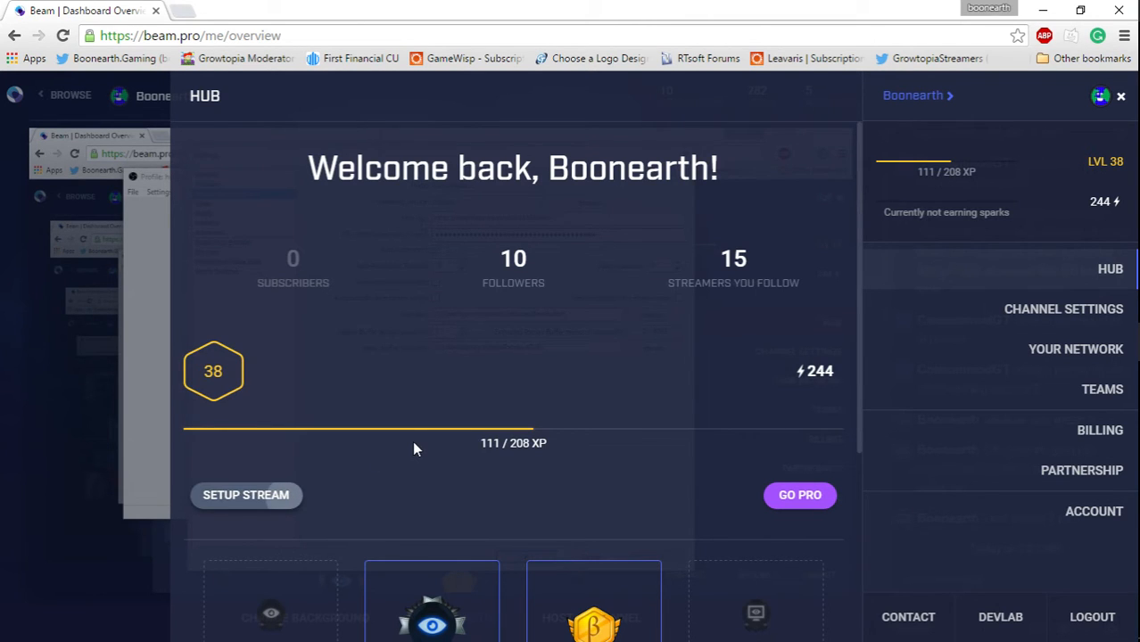
# Start Beam's Setup Stream guide showing the RTMP and FTL options
pyautogui.click(245, 495)
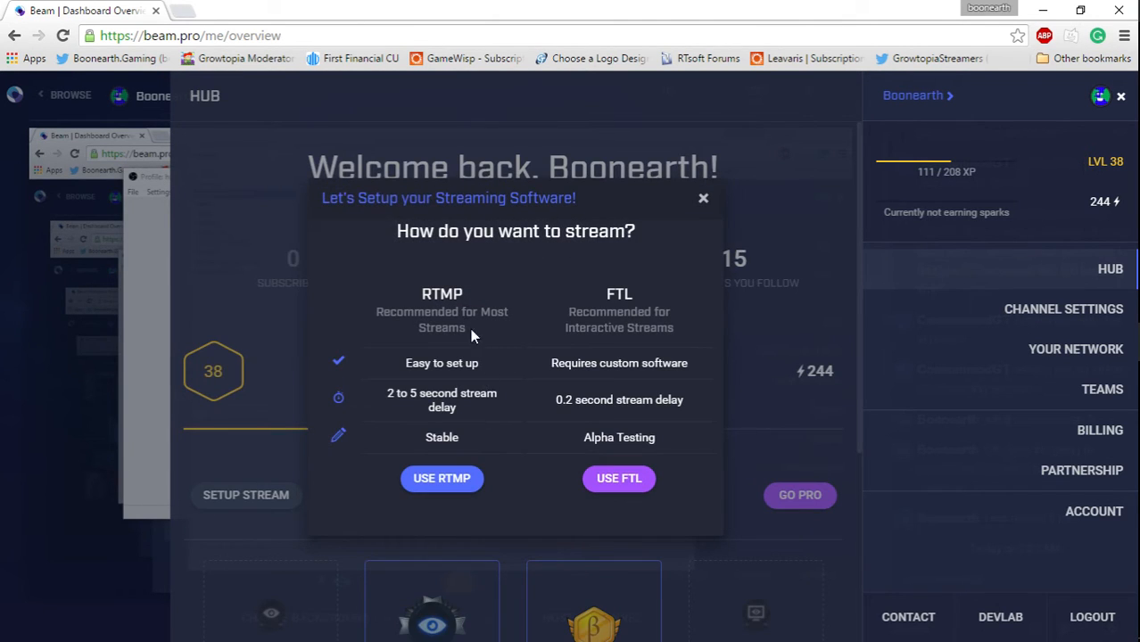
pyautogui.moveTo(517, 317)
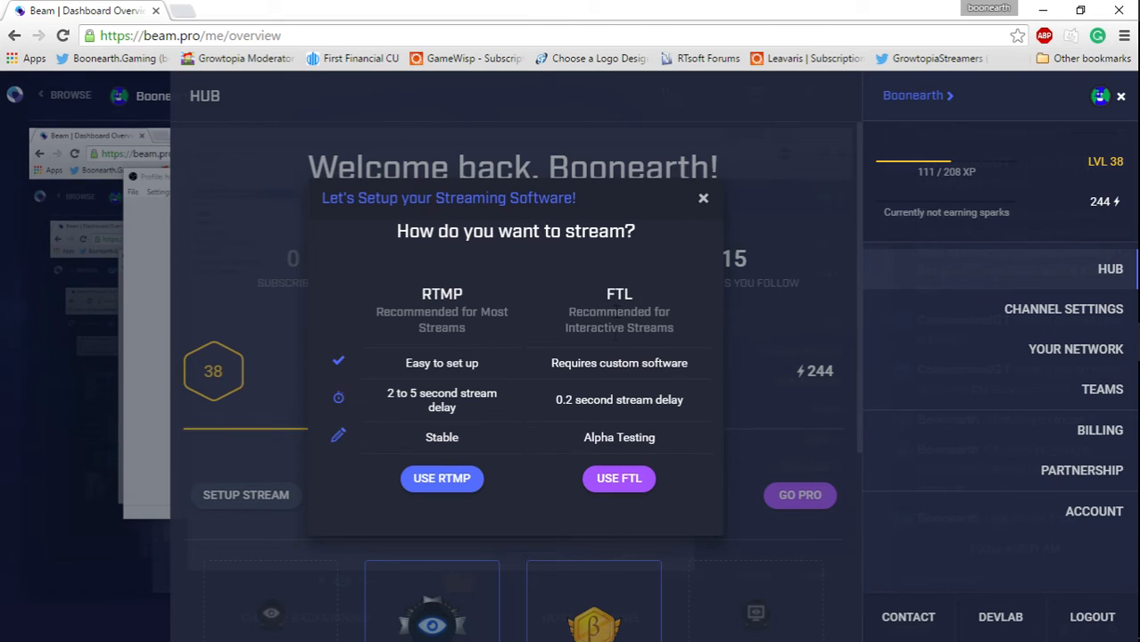
pyautogui.moveTo(618, 269)
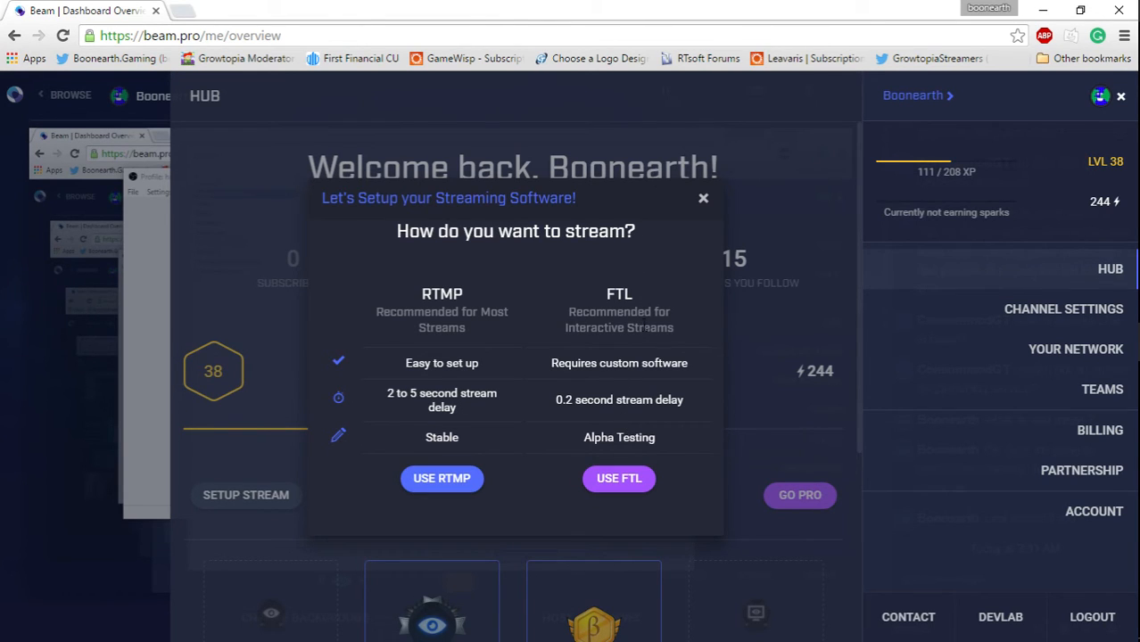
pyautogui.moveTo(432, 464)
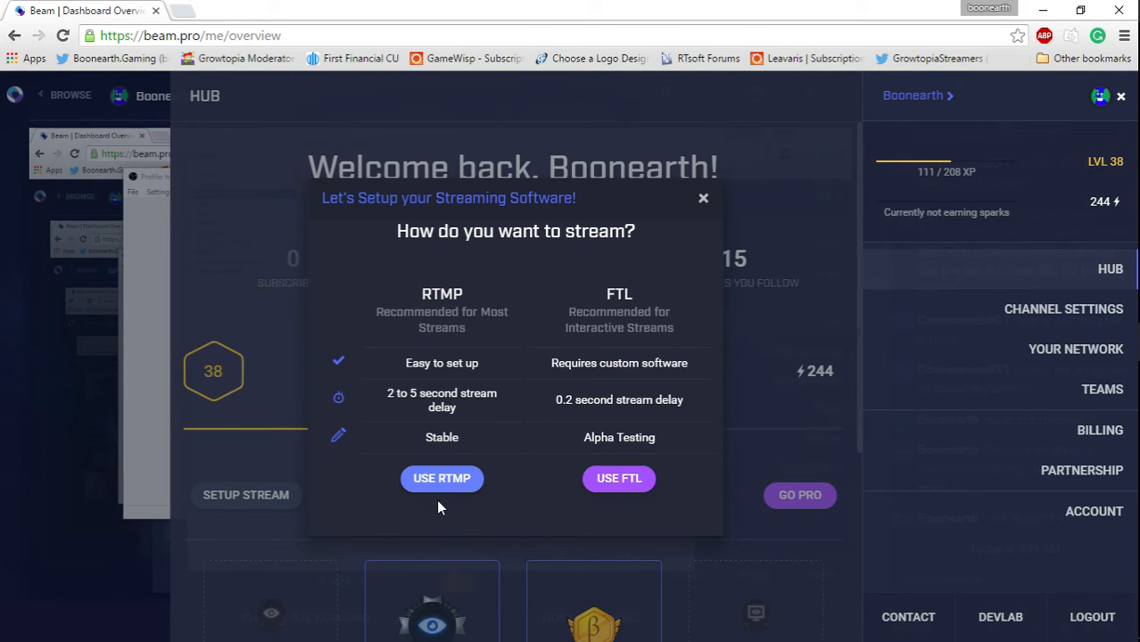
pyautogui.moveTo(442, 479)
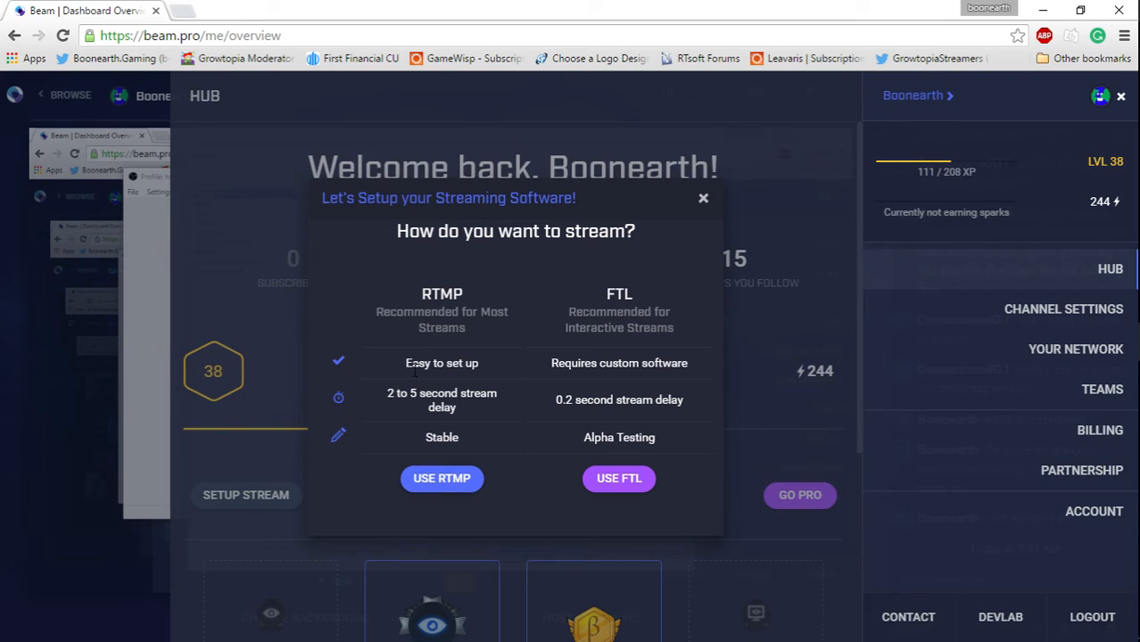
pyautogui.moveTo(462, 265)
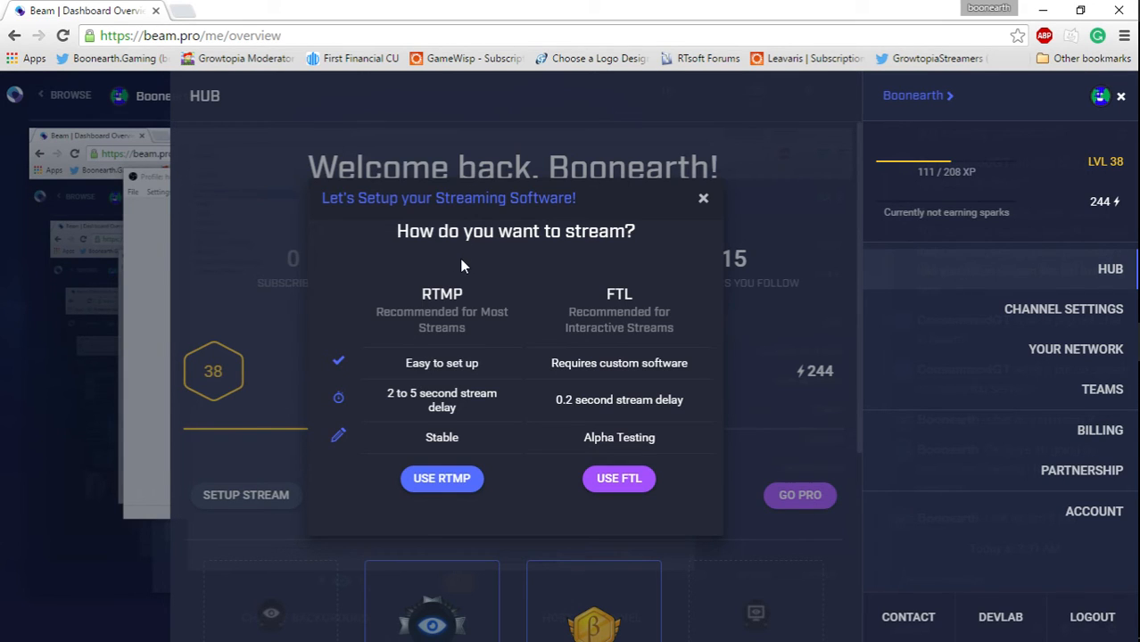
pyautogui.moveTo(521, 294)
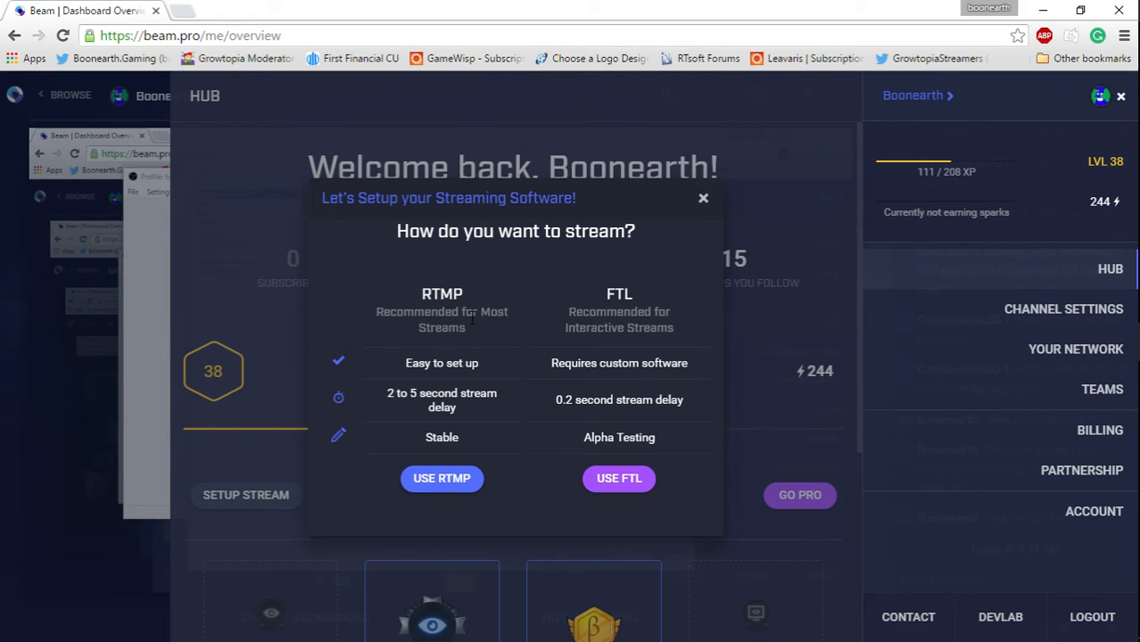
pyautogui.moveTo(426, 391)
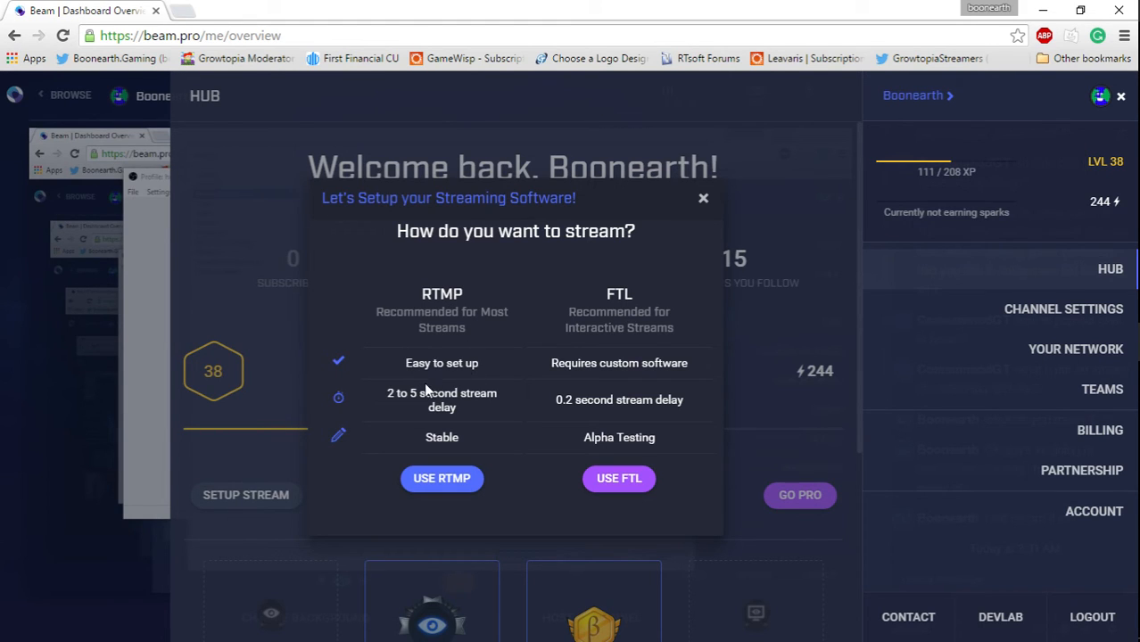
pyautogui.moveTo(422, 426)
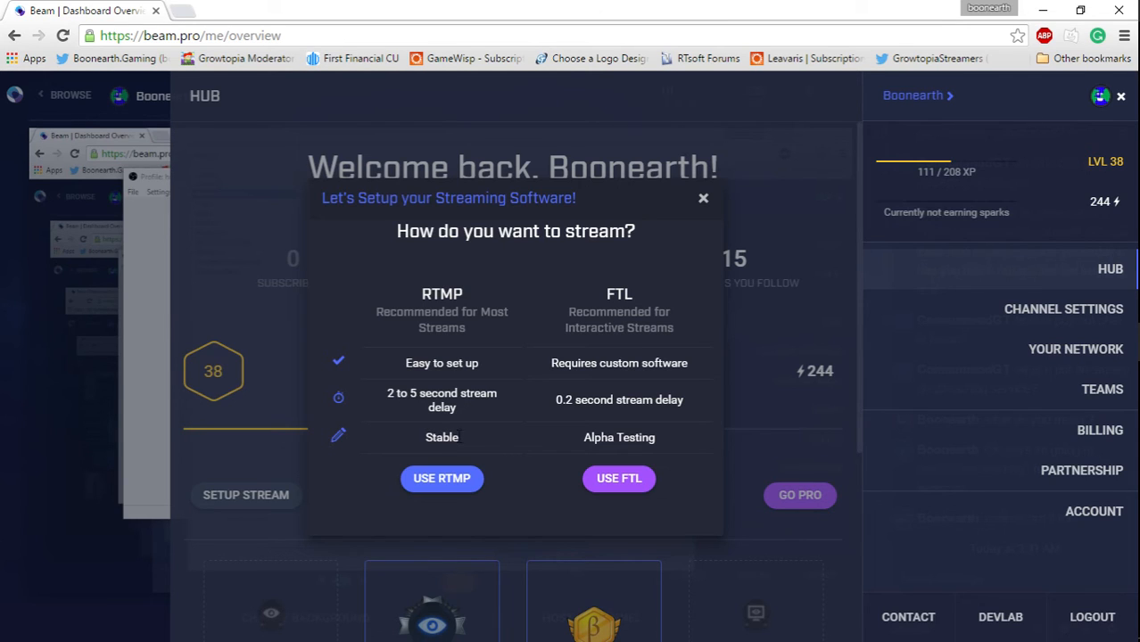
pyautogui.moveTo(346, 439)
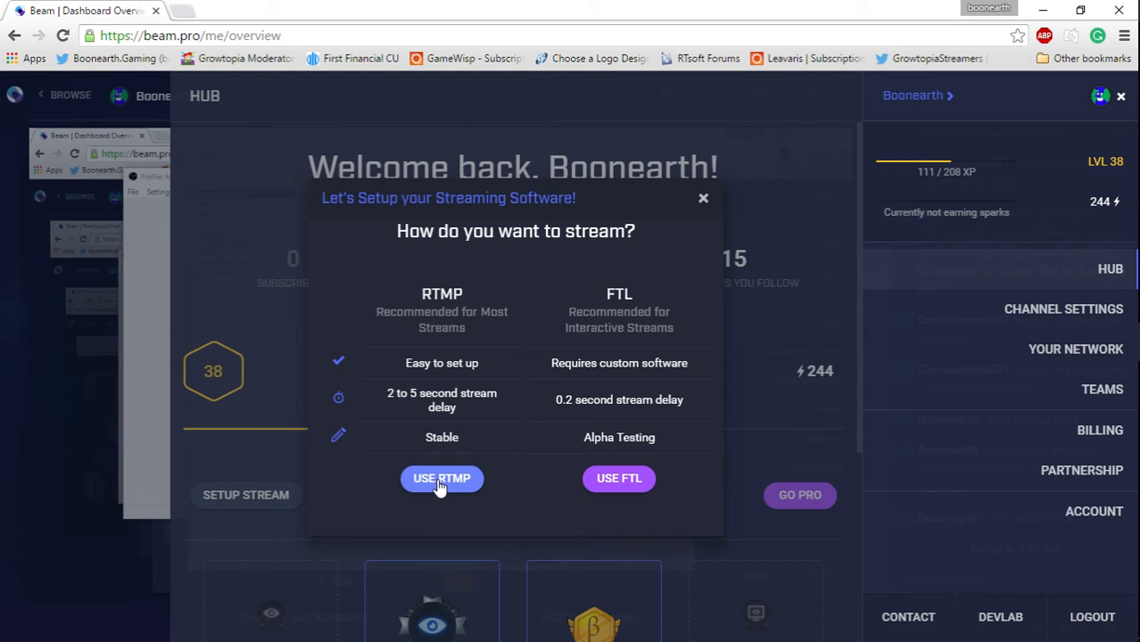
pyautogui.moveTo(444, 452)
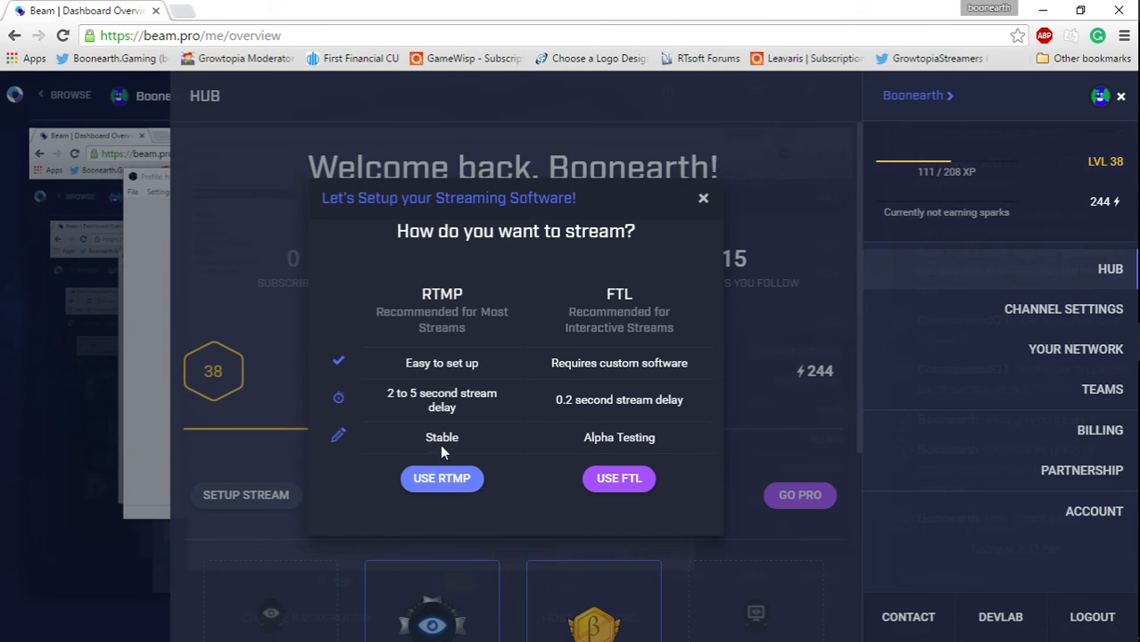
pyautogui.moveTo(423, 363)
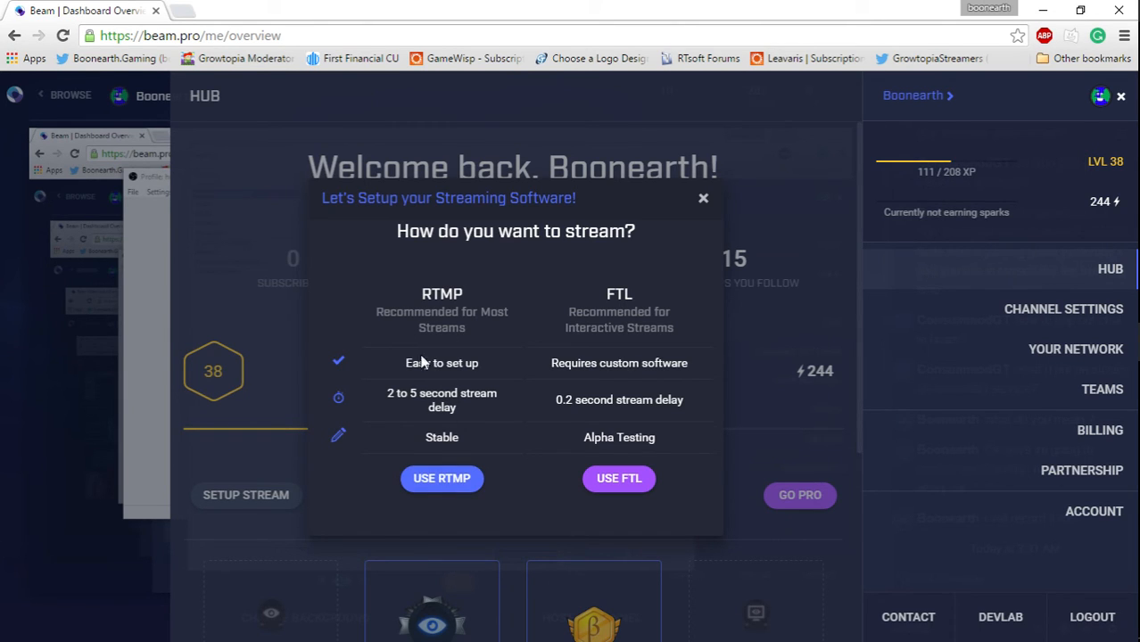
pyautogui.moveTo(399, 415)
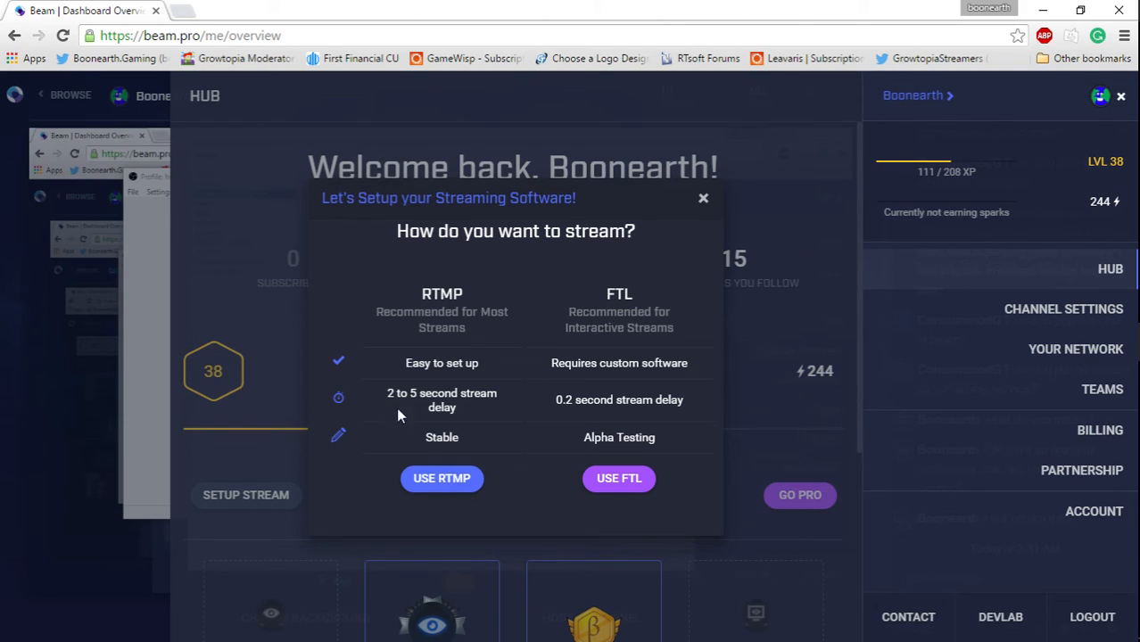
pyautogui.moveTo(372, 284)
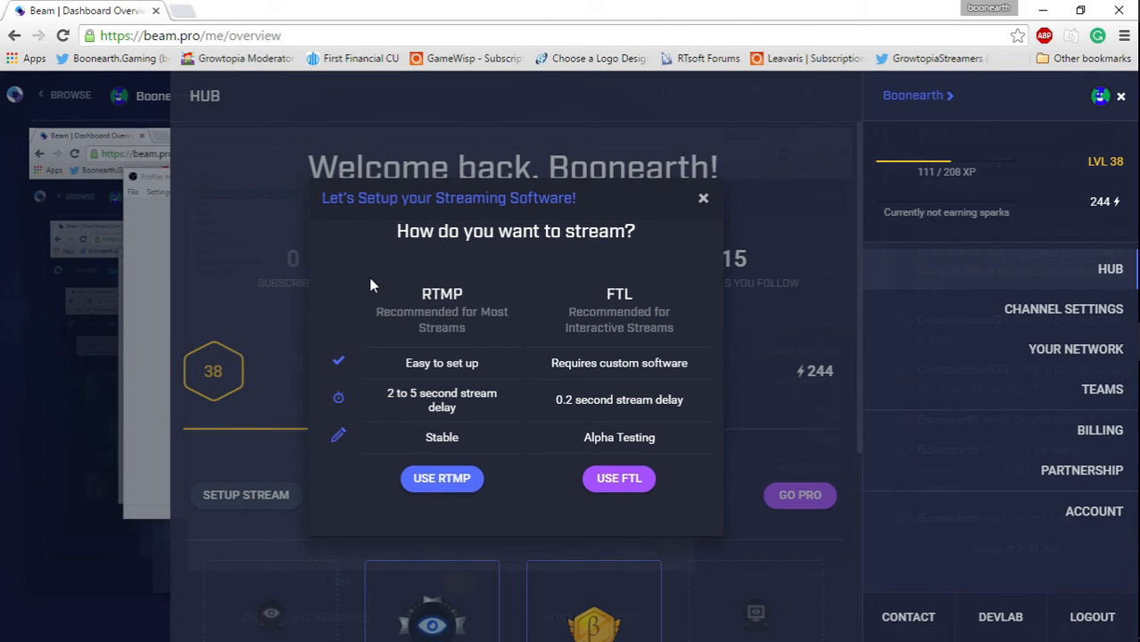
pyautogui.moveTo(310, 176)
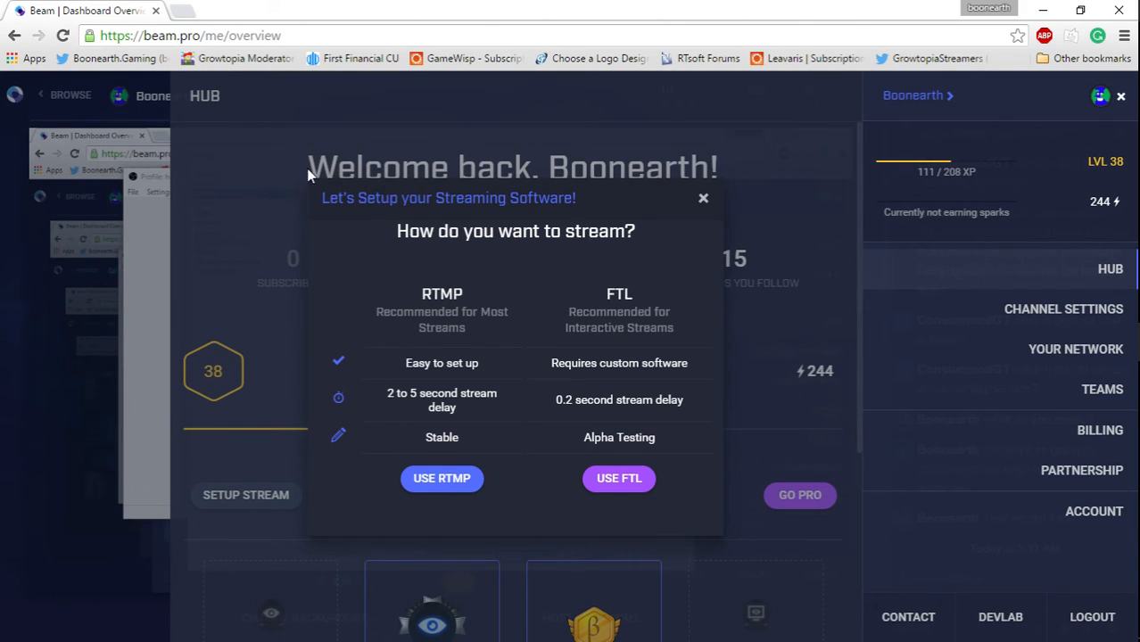
pyautogui.moveTo(337, 326)
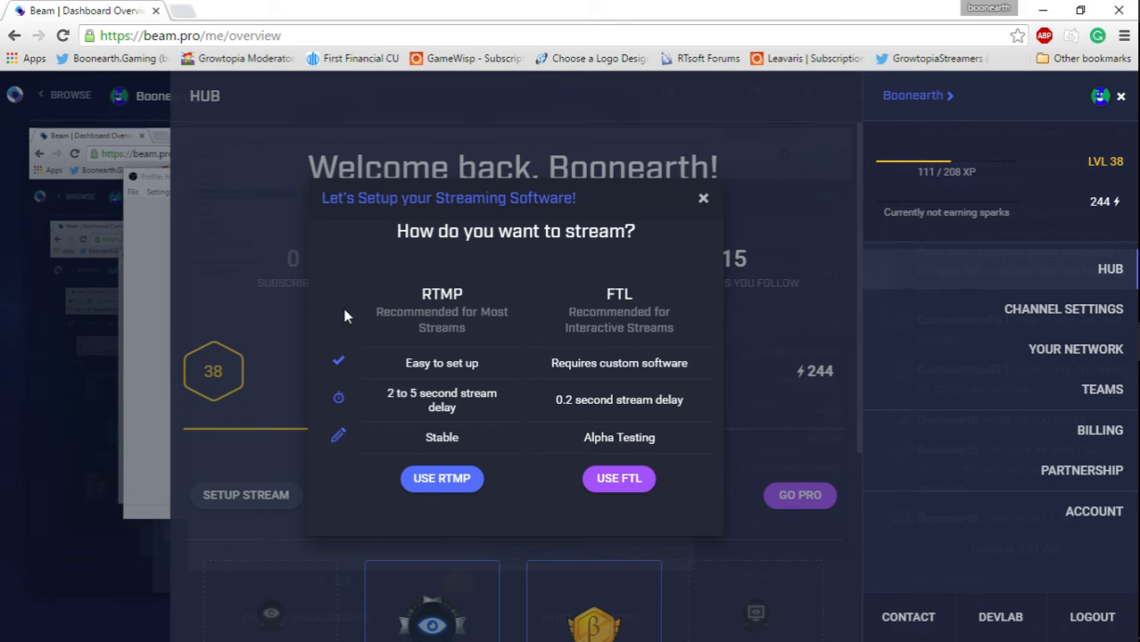
pyautogui.moveTo(531, 633)
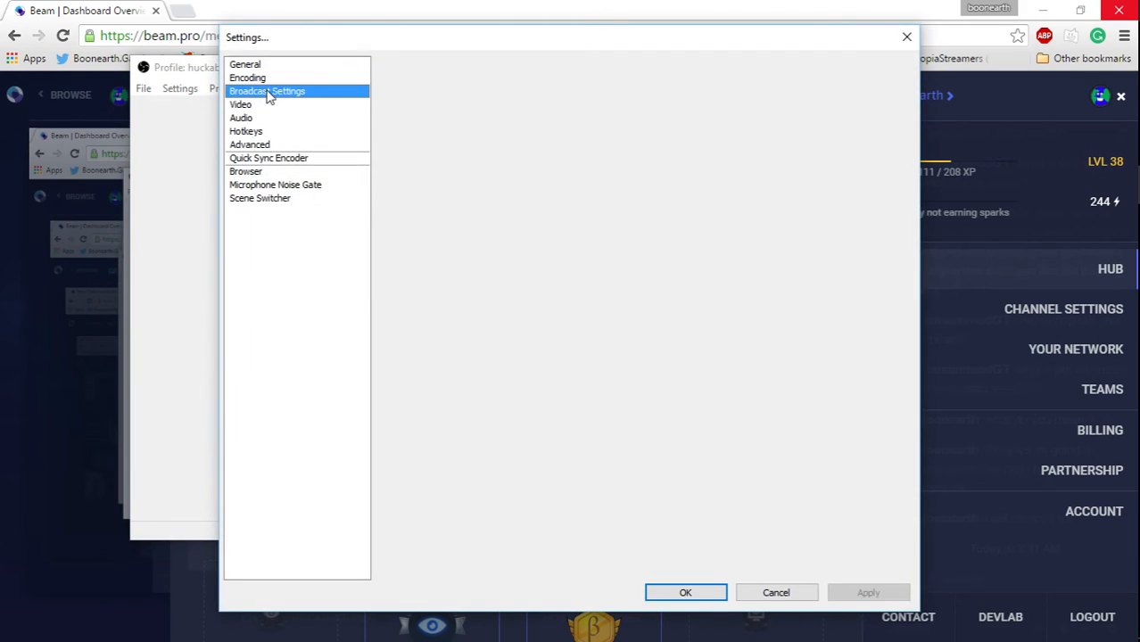
# Recheck OBS Broadcast Settings, confirm with OK, and dismiss Beam's RTMP/FTL setup prompt
pyautogui.click(267, 91)
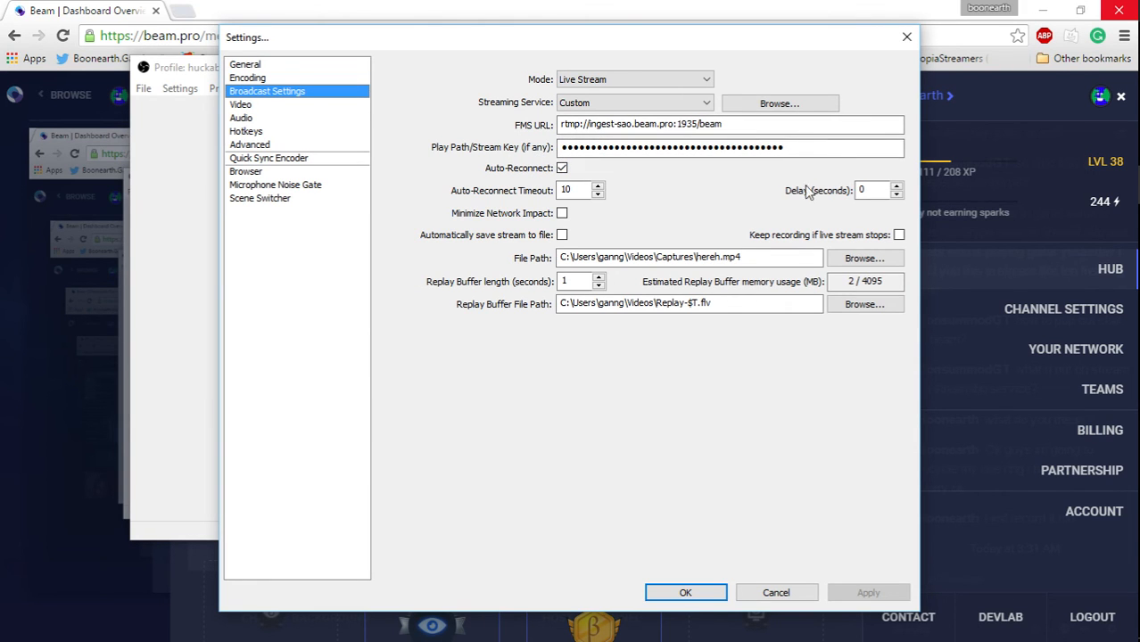
pyautogui.click(775, 592)
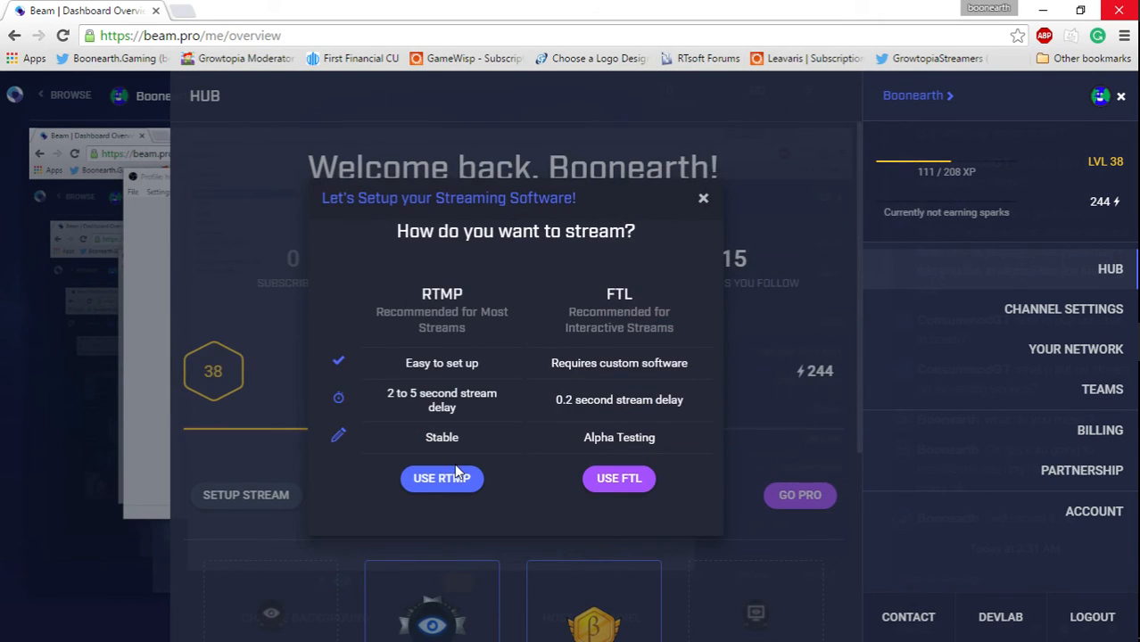
pyautogui.click(703, 197)
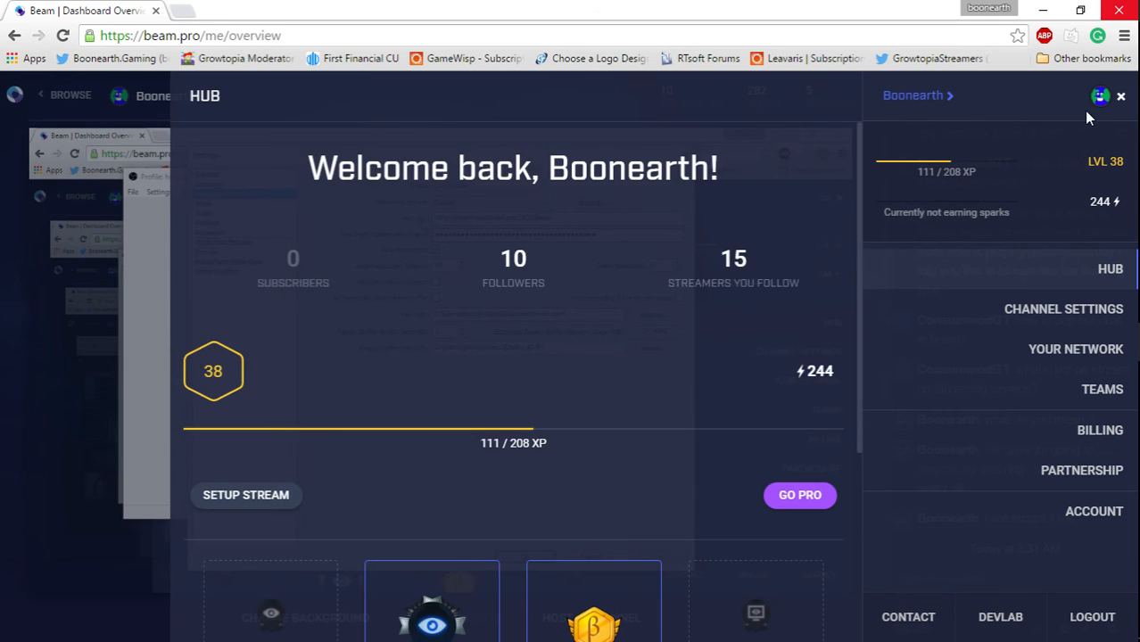